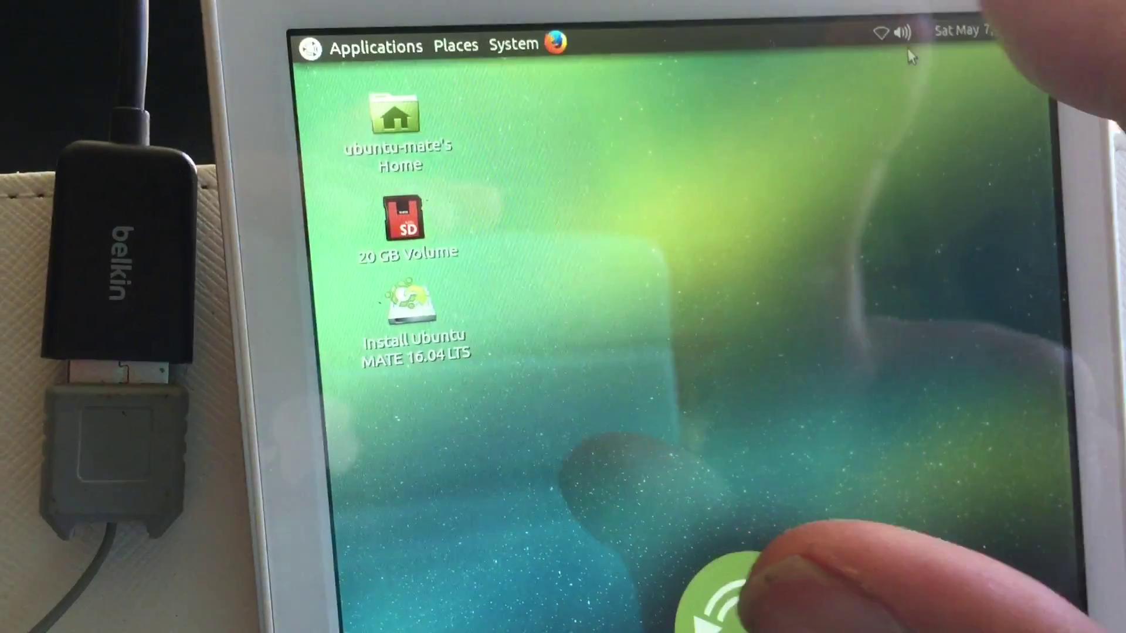
Step: Open the volume slider from the speaker icon in the top panel
click(903, 33)
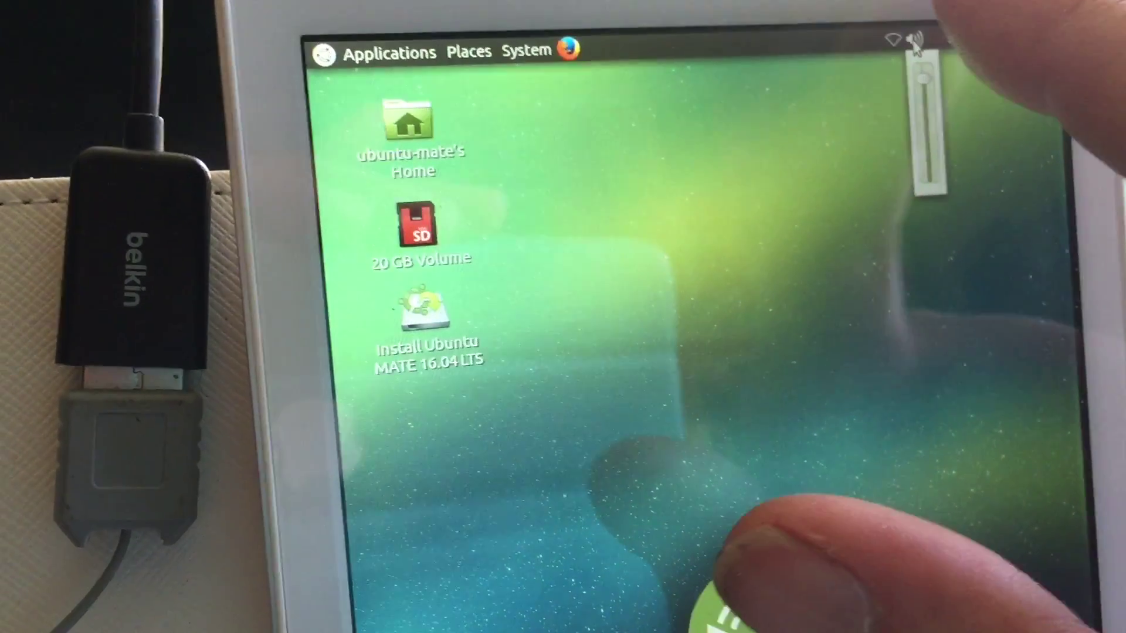